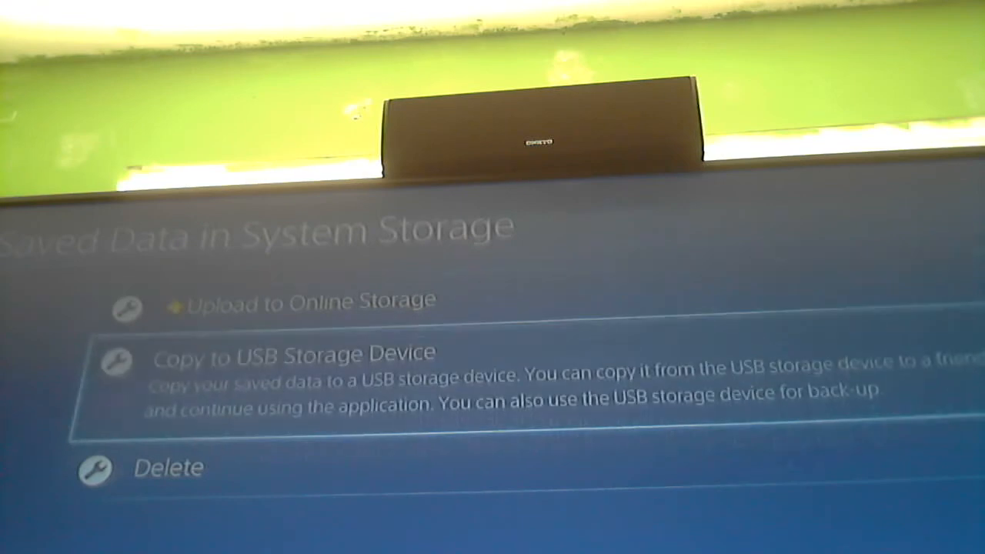
Choose Copy to USB Storage Device for the saved data in system storage
{"action": "left_click", "coordinate": [292, 353]}
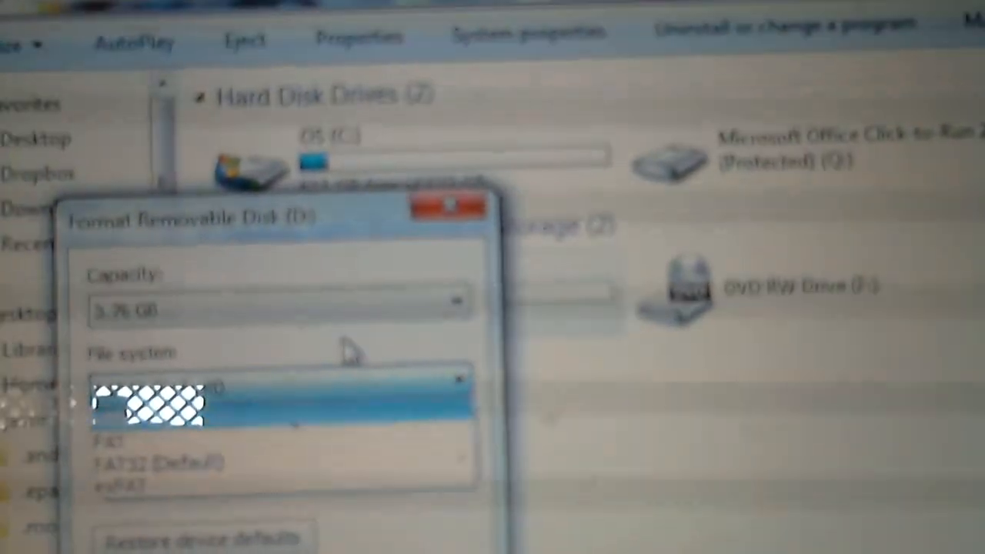
Format Removable Disk (D:) as FAT32 so it shows with nearly all space free
{"action": "left_click", "coordinate": [443, 206]}
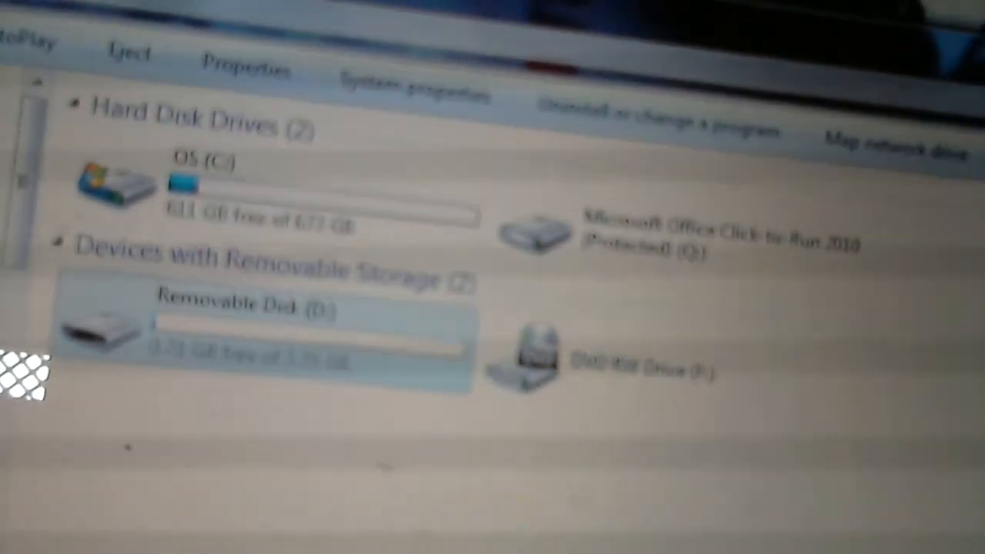